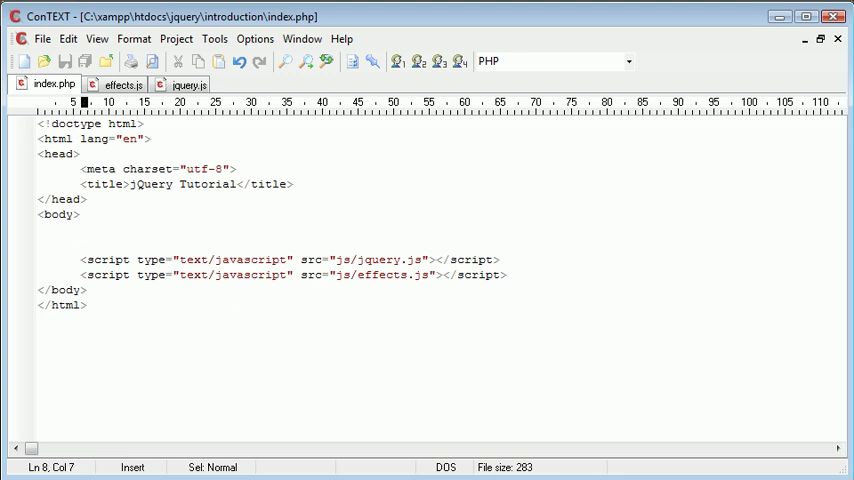
Add <img src="tartan.jpg" alt="Tartan" id="image"> wrapped in a paragraph.
text(<img src="" />)
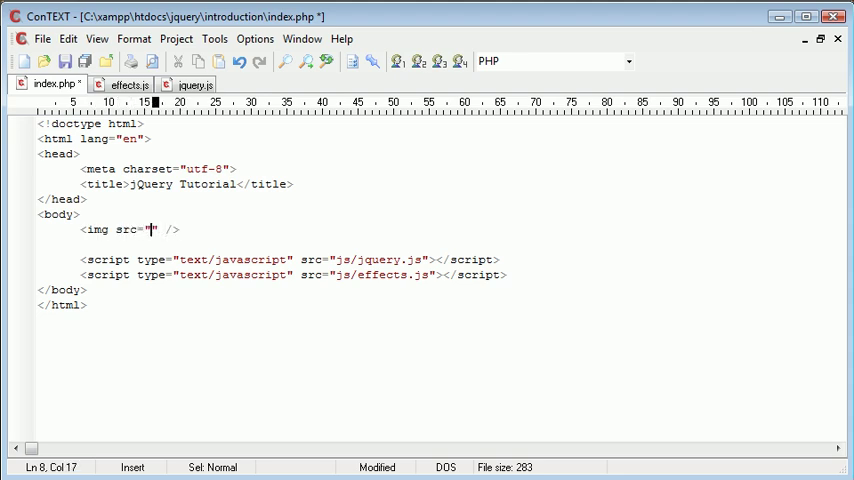
text(tart)
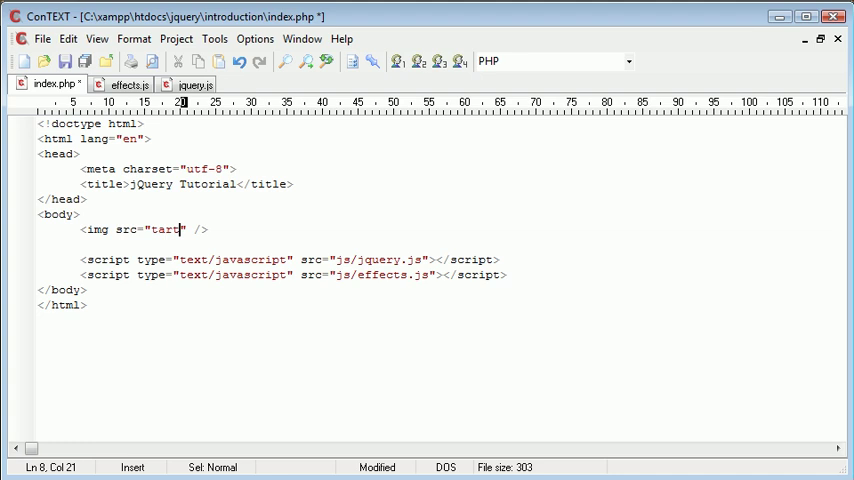
text(an.jpg)
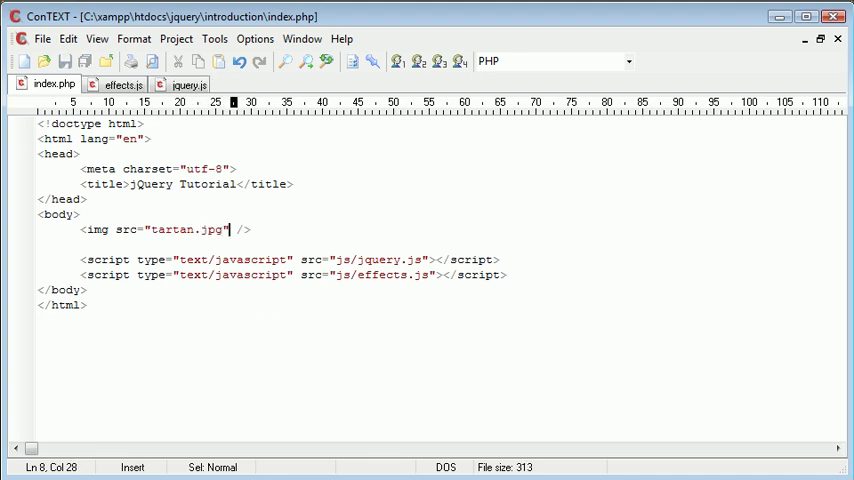
text(alt="")
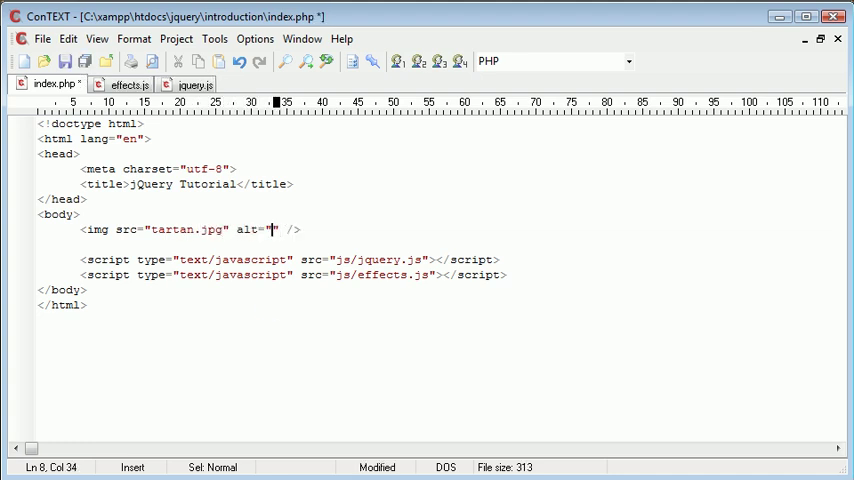
text(Te)
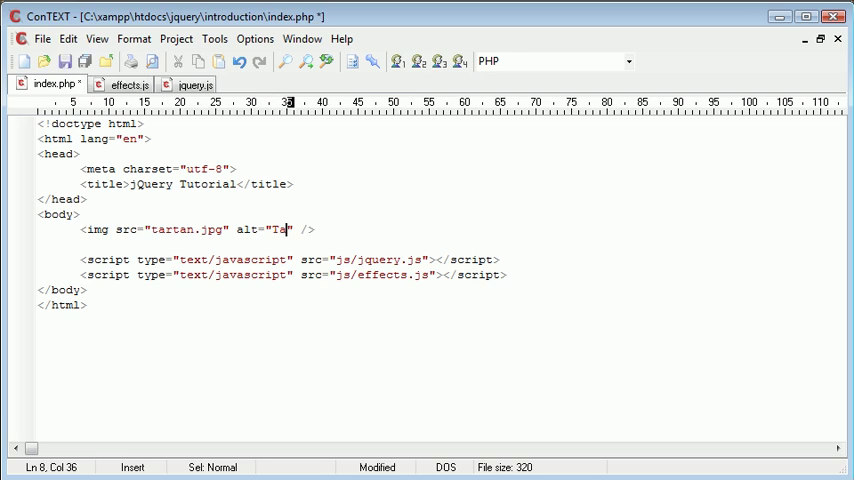
text(rtan" id=)
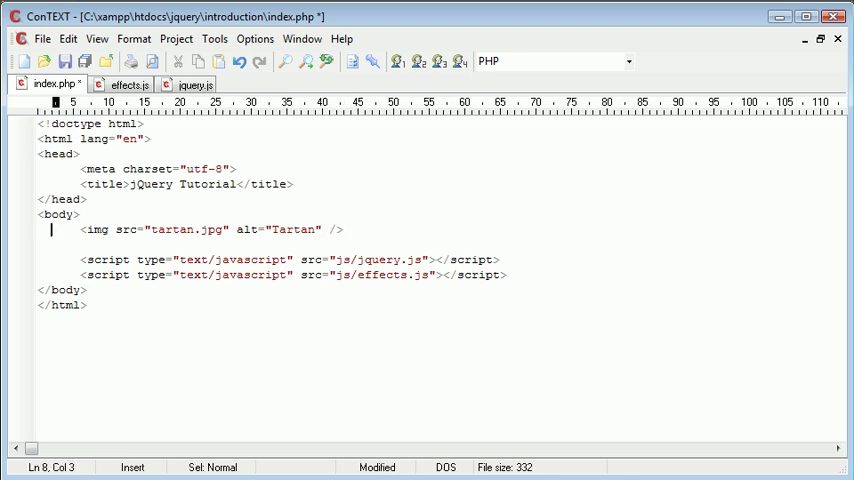
text(id=)
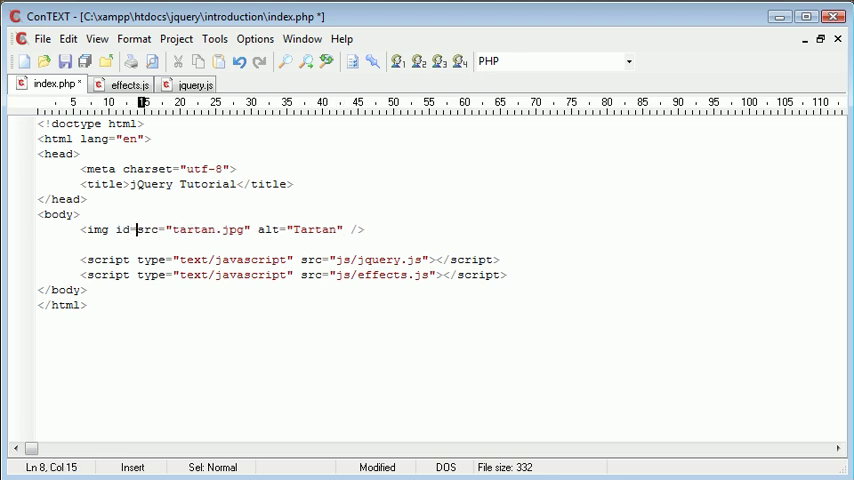
text(image)
text(<inp)
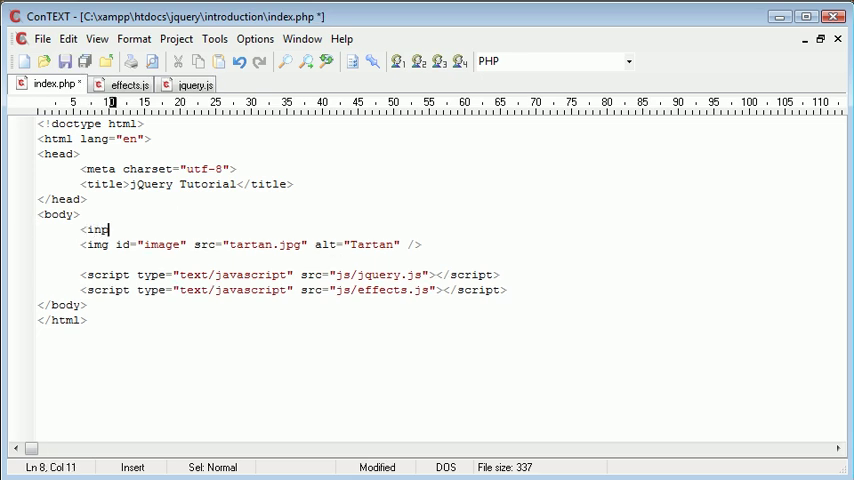
Add <input type="button" value="Toggle" id="toggle"> wrapped in its own paragraph.
text(ut type="" /)
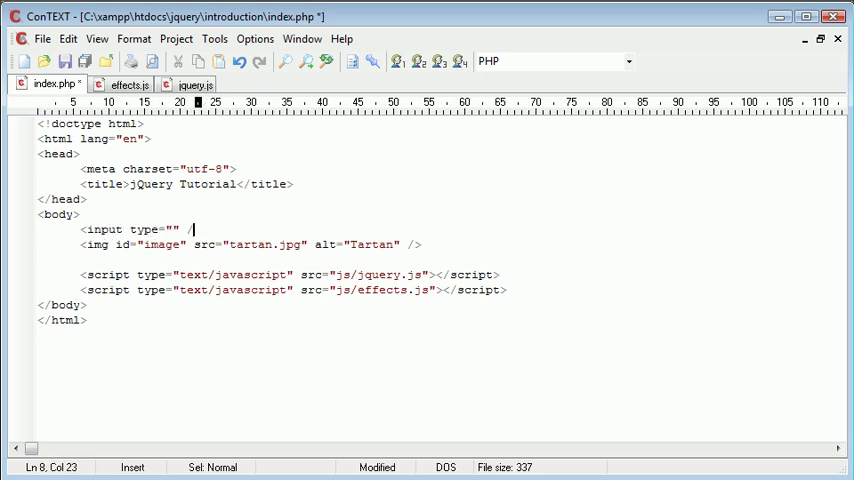
text(button)
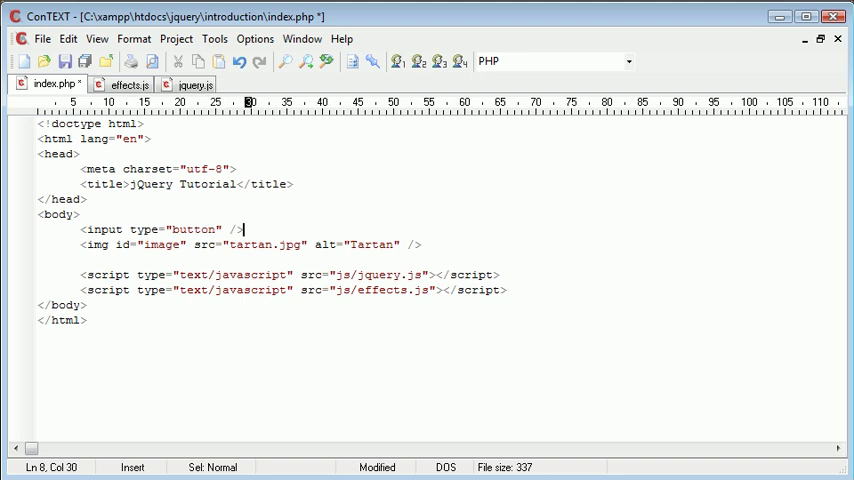
text(value="")
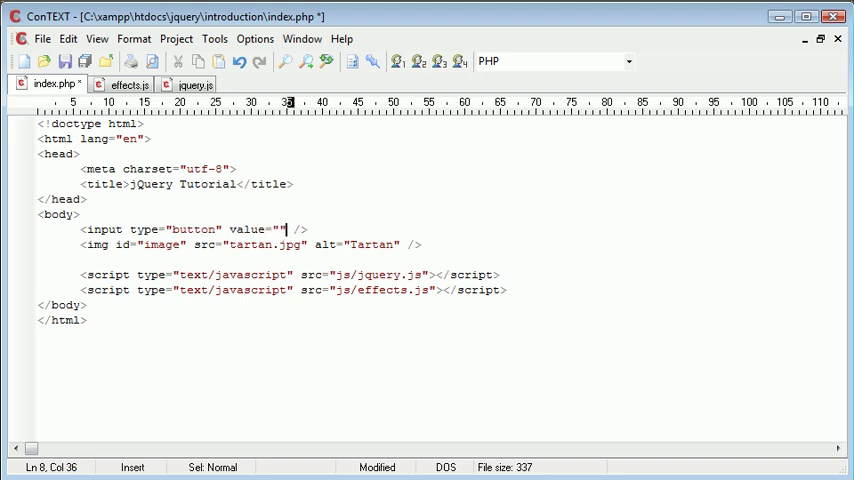
text(S)
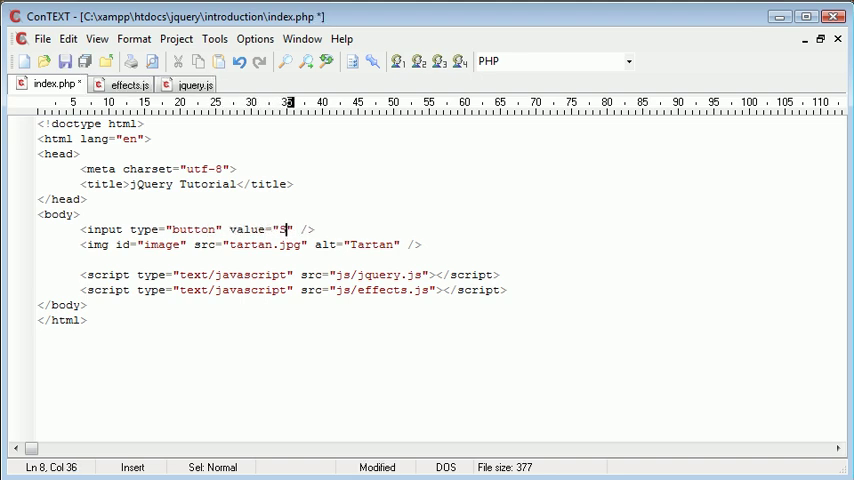
text(oggle)
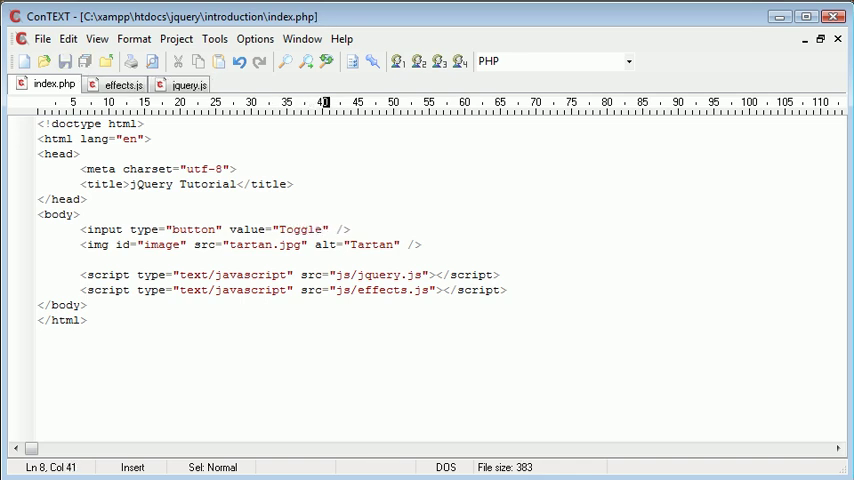
text(id="")
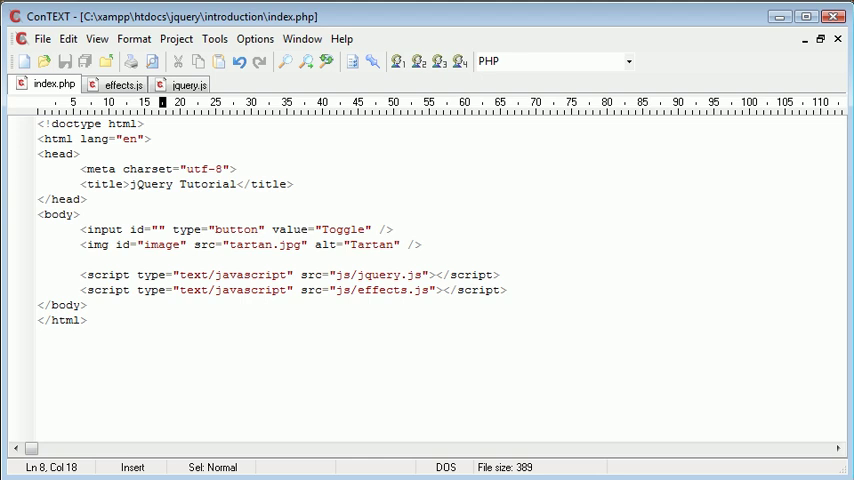
text(toggle)
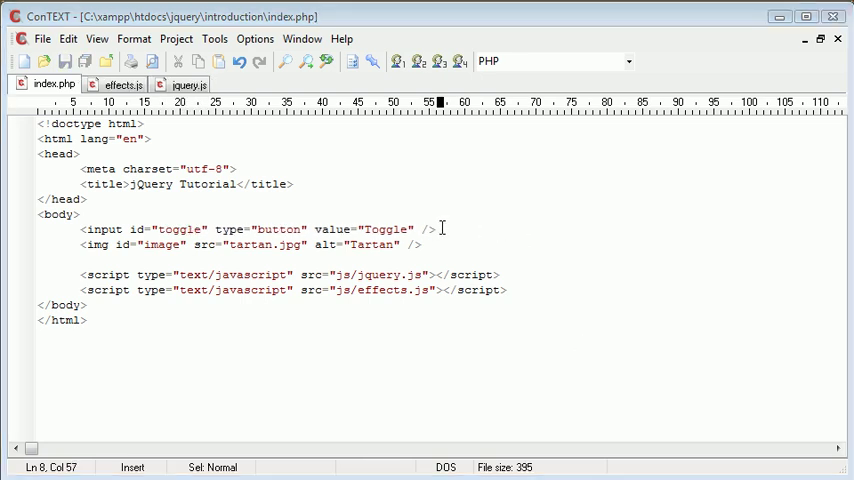
text(</p>)
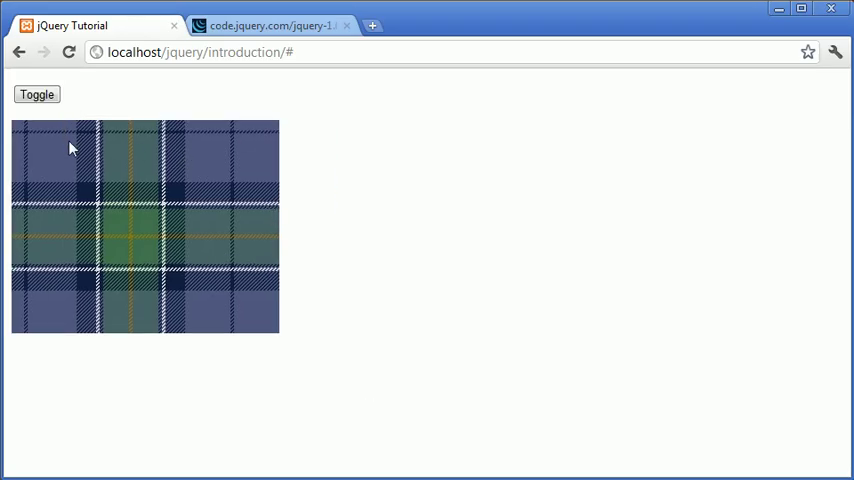
mouse_move(184, 340)
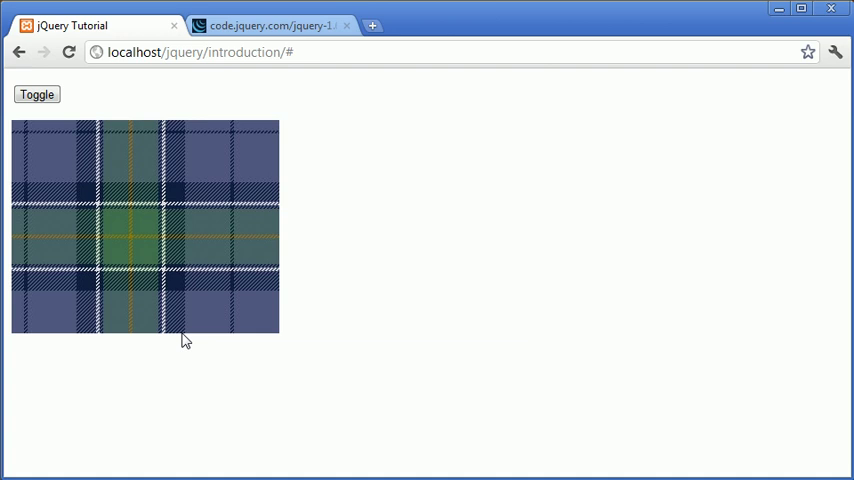
mouse_move(172, 156)
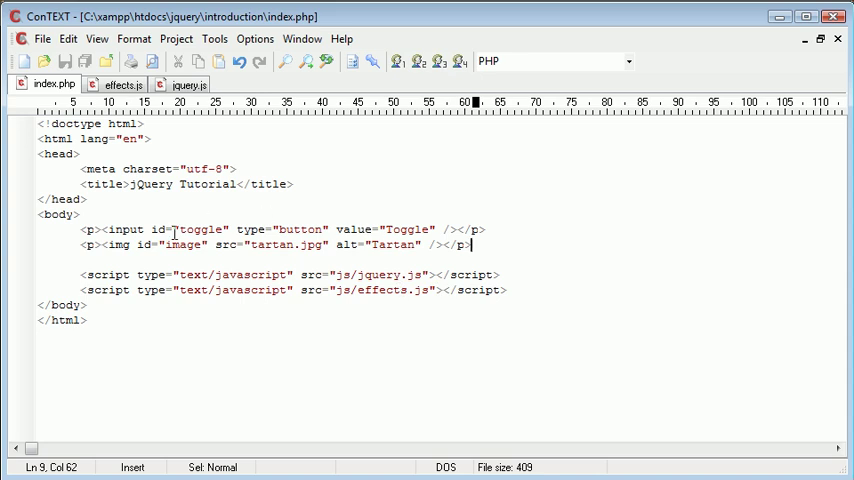
click(100, 228)
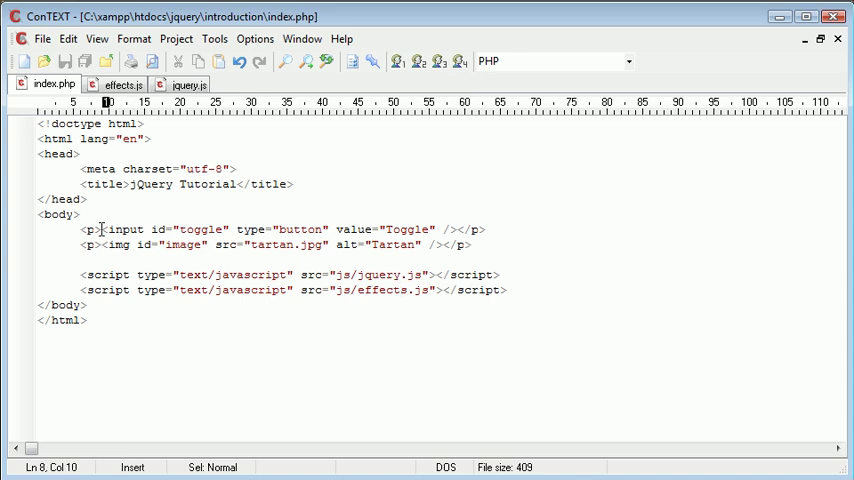
drag(100, 228, 424, 228)
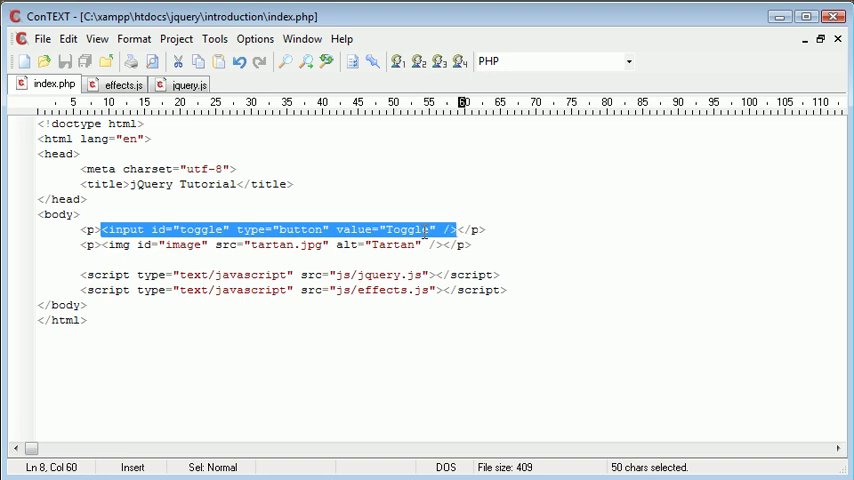
click(368, 244)
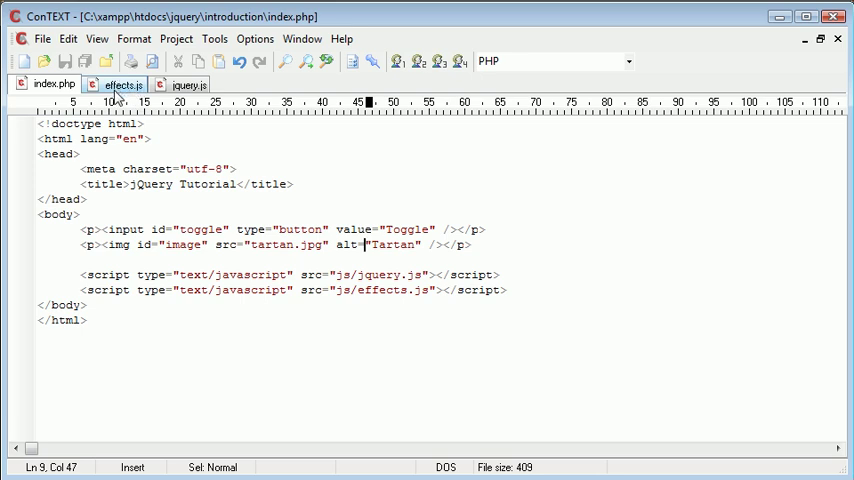
click(122, 84)
text($('#toggle)
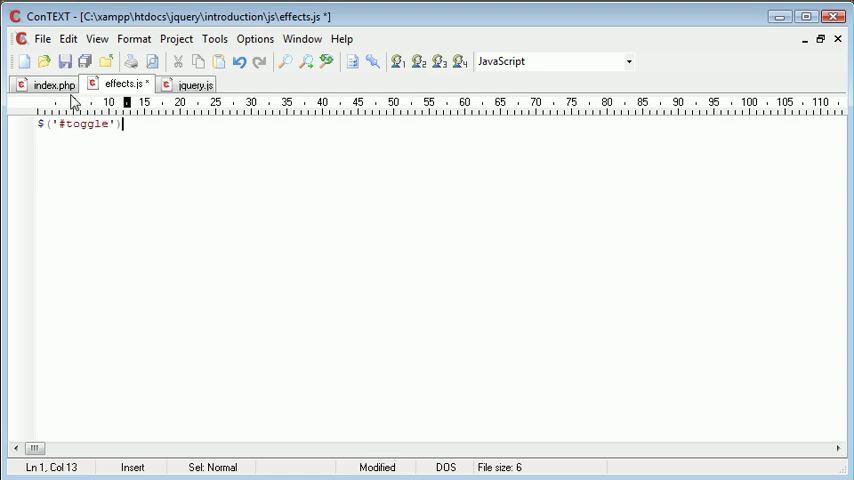
Write a #toggle click handler that calls $('#image').slideToggle() in effects.js.
text(.click())
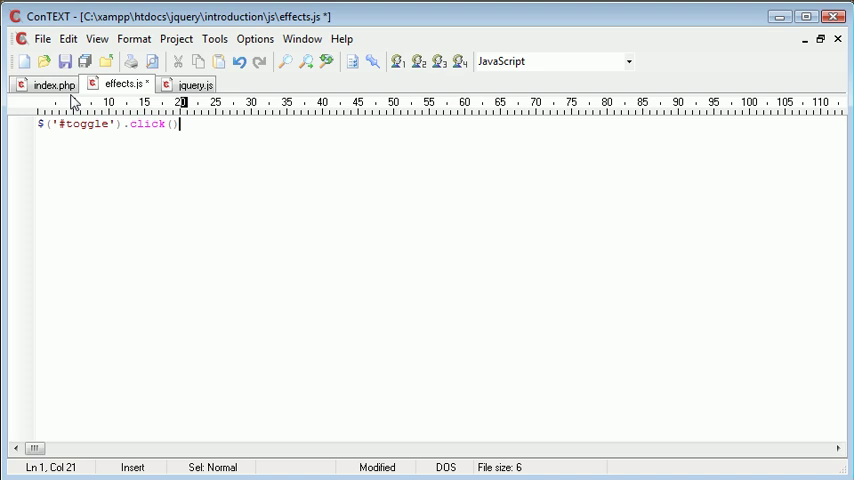
text(function()
text($('#image)
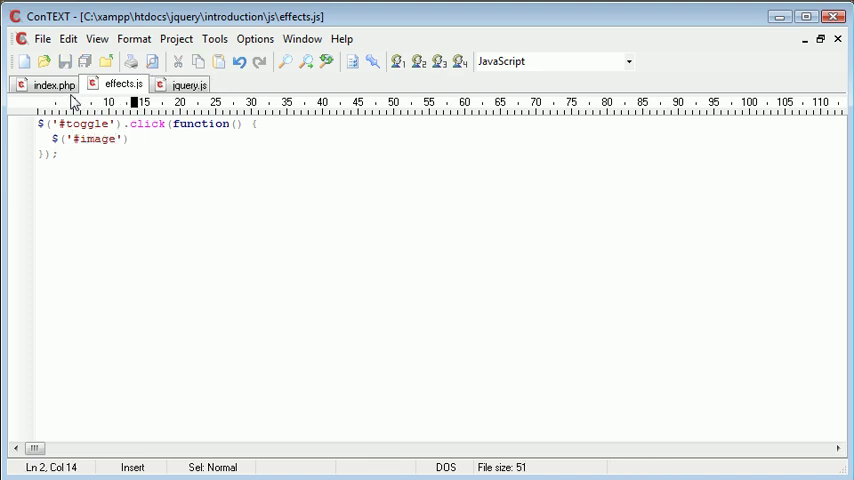
text(.)
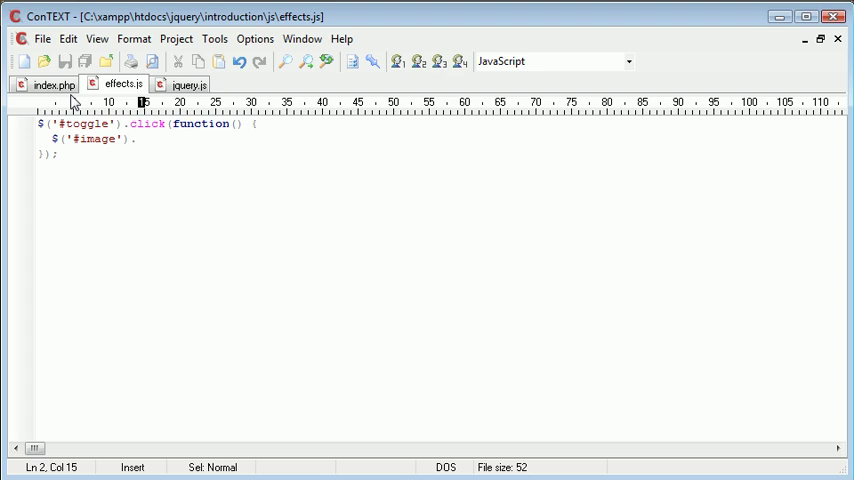
text(slideToggle)
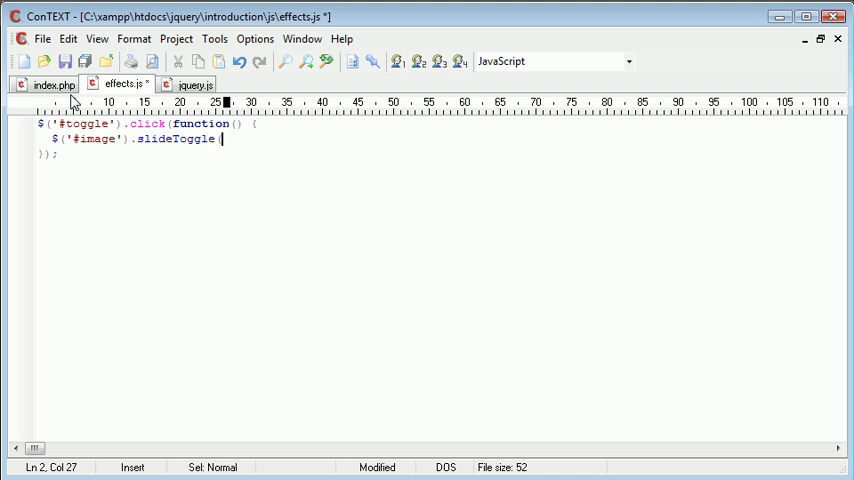
text(())
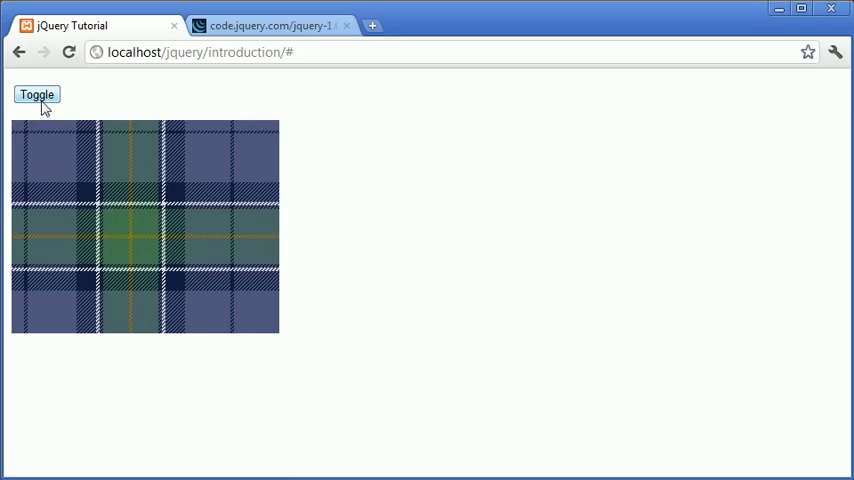
Use the page's Toggle button to hide the tartan image and bring it back.
click(36, 94)
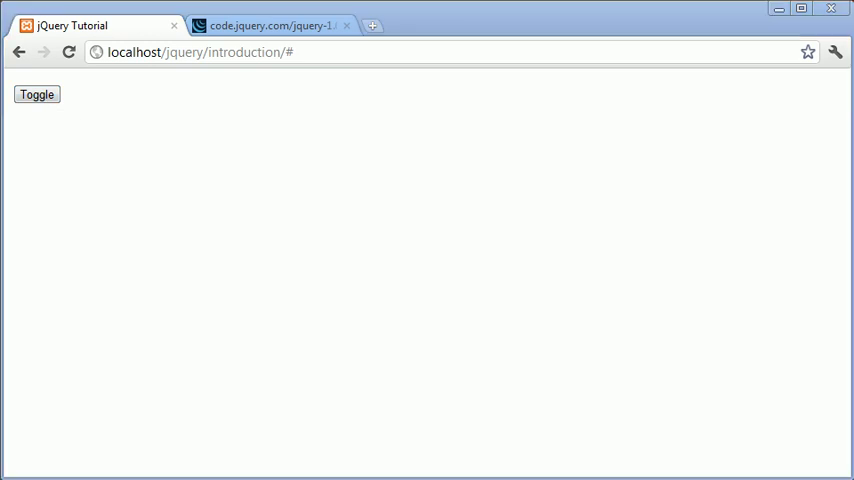
click(36, 94)
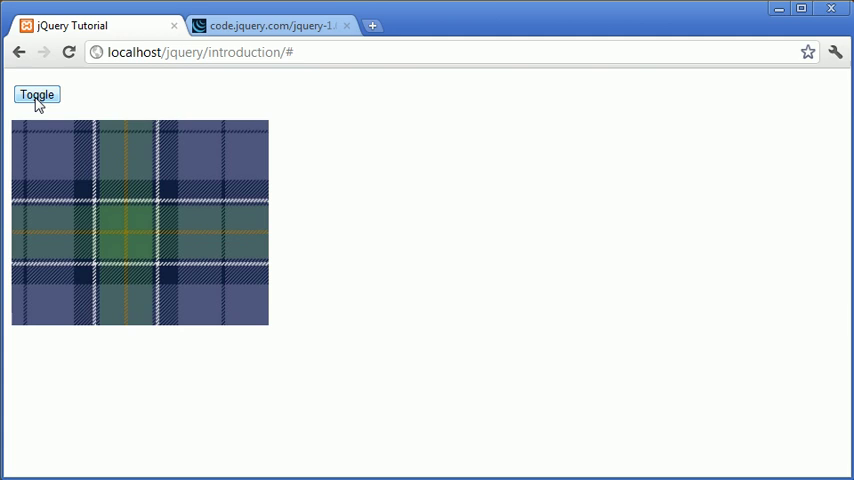
click(36, 94)
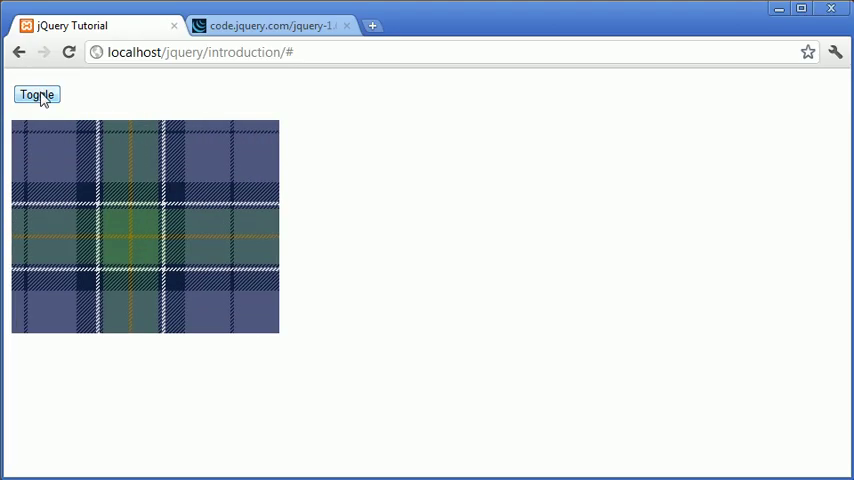
mouse_move(72, 116)
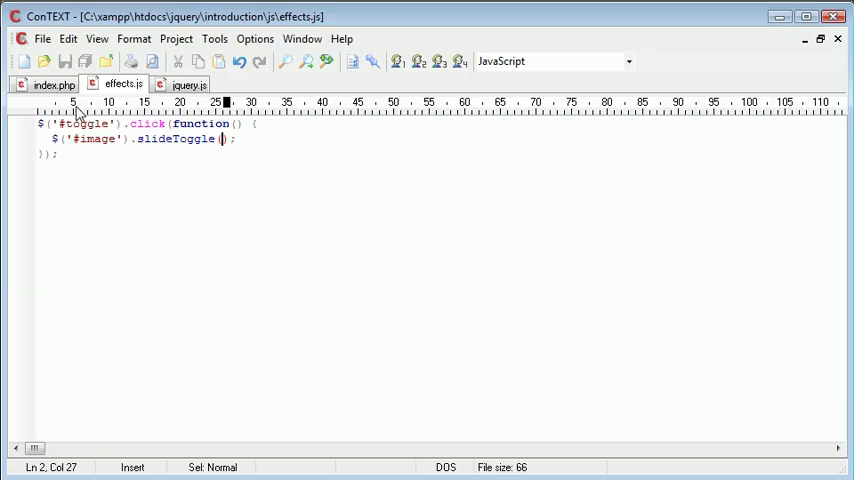
In index.php move id="image" from the img tag onto its wrapping <p> tag.
click(54, 84)
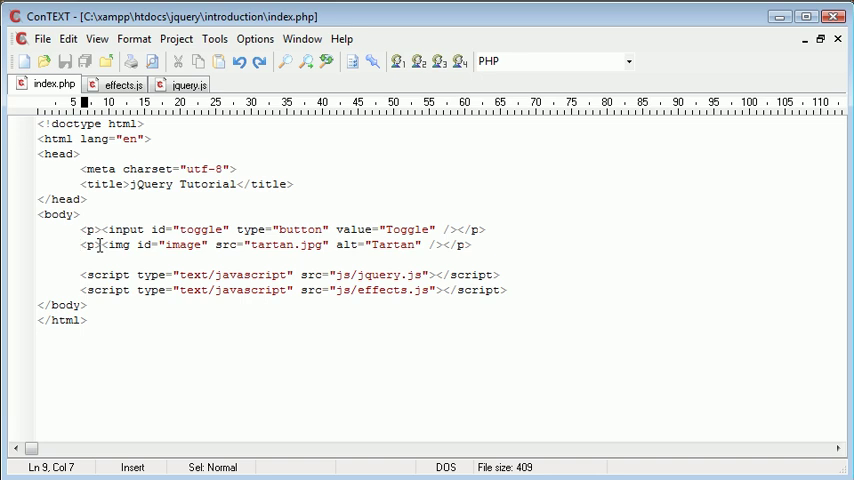
click(208, 244)
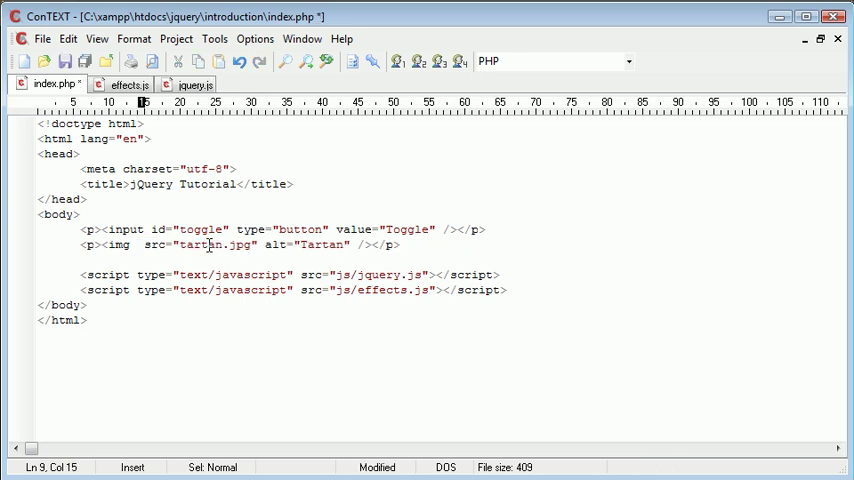
text(id="image")
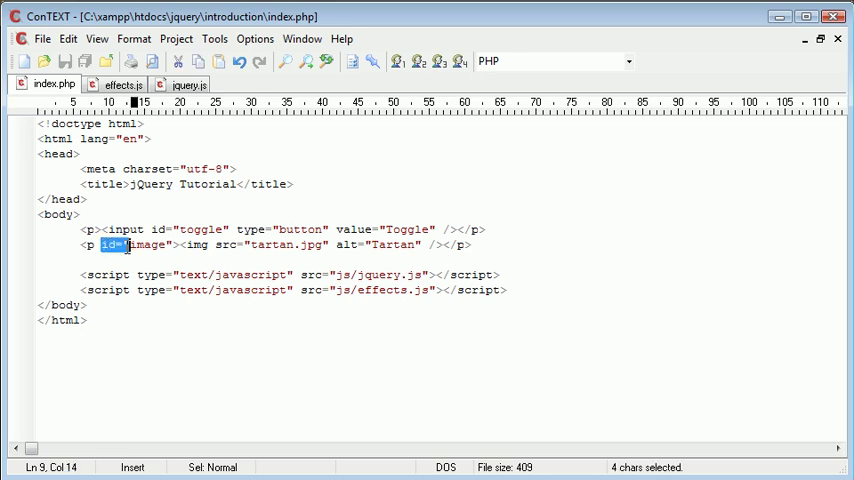
click(172, 244)
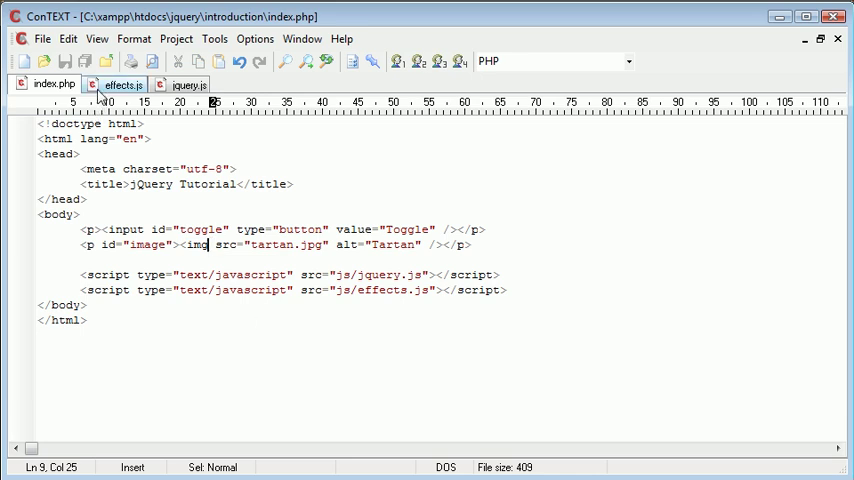
Check the #image selector in effects.js still matches the moved id.
click(122, 84)
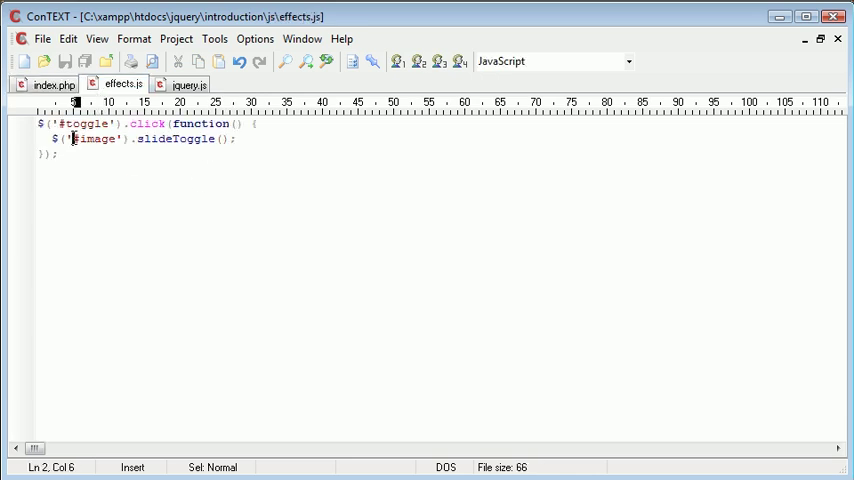
click(116, 140)
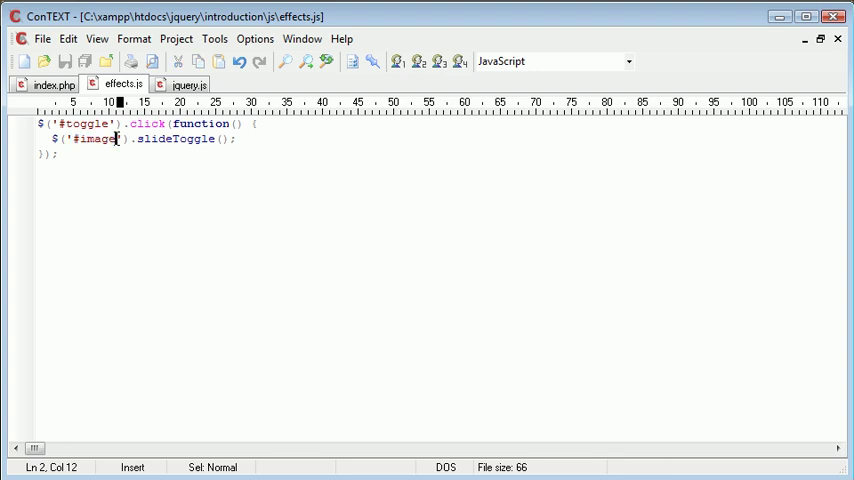
double_click(176, 138)
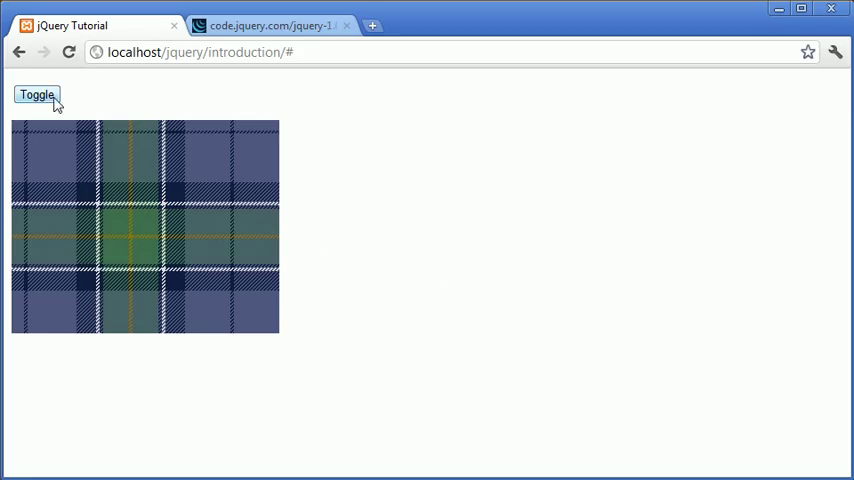
Toggle the tartan image's paragraph out of view and back on the page.
click(36, 94)
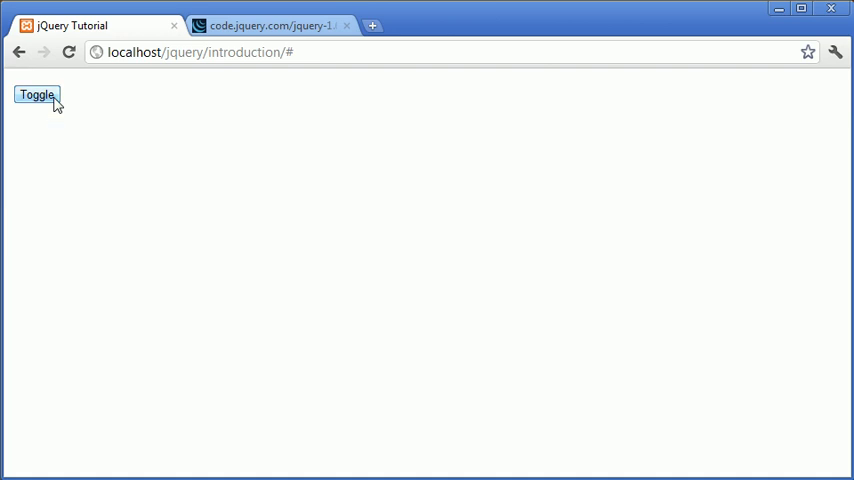
click(36, 94)
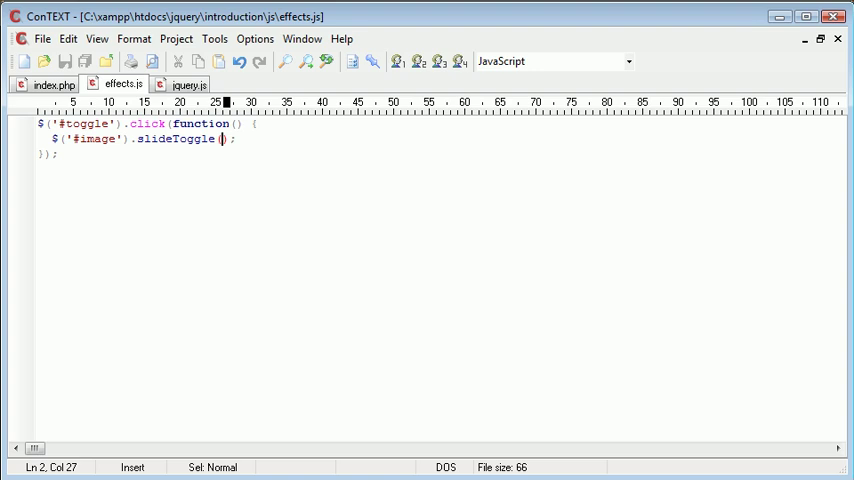
Give slideToggle a 2000 ms duration and start a second argument.
text(2000)
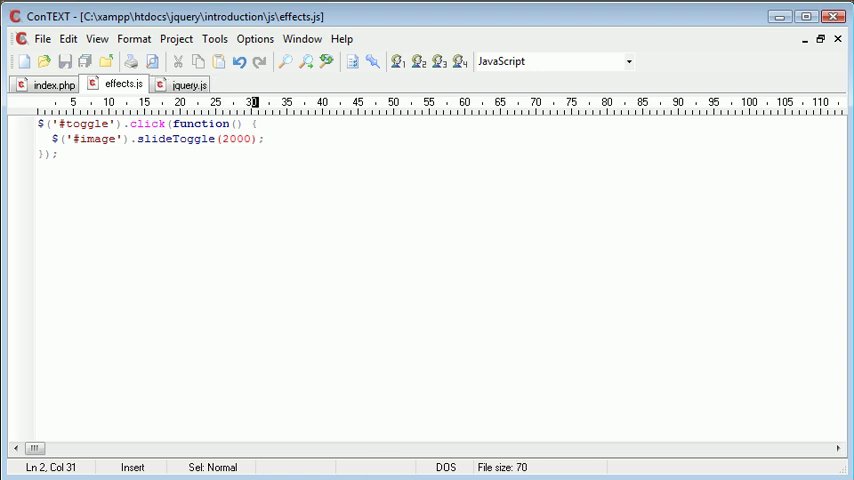
text(, '')
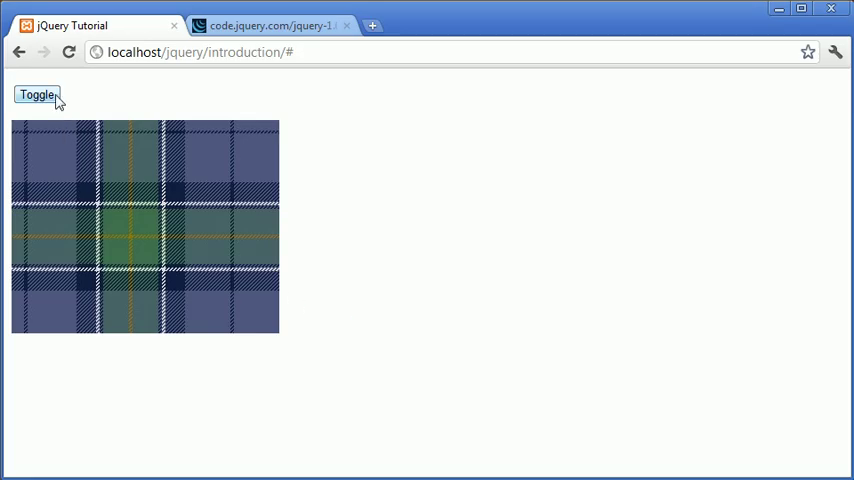
Watch the Toggle button slide the image up and down over two seconds.
click(36, 94)
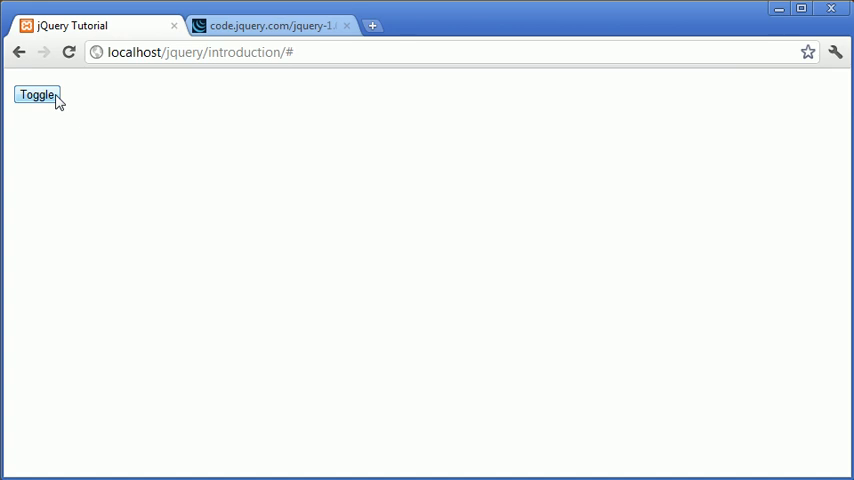
click(36, 94)
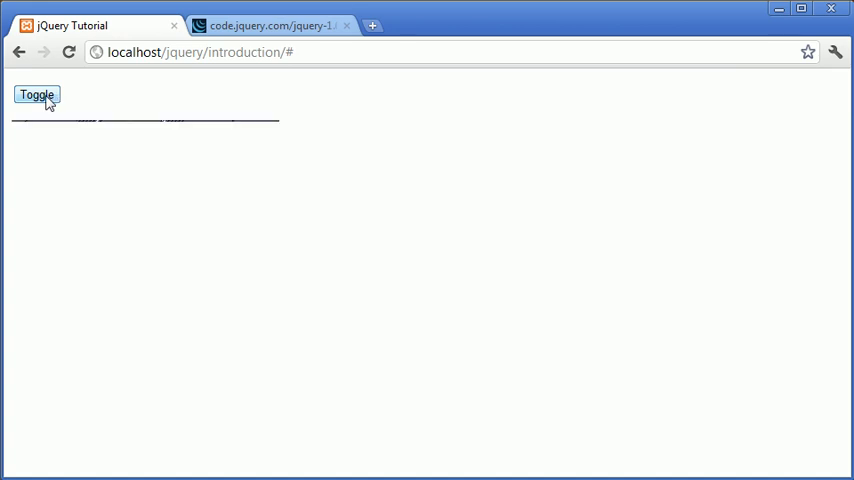
click(36, 94)
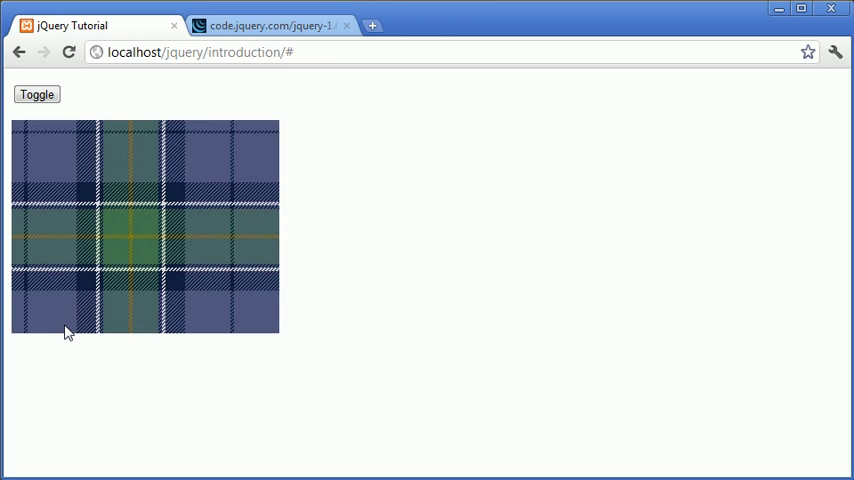
mouse_move(80, 338)
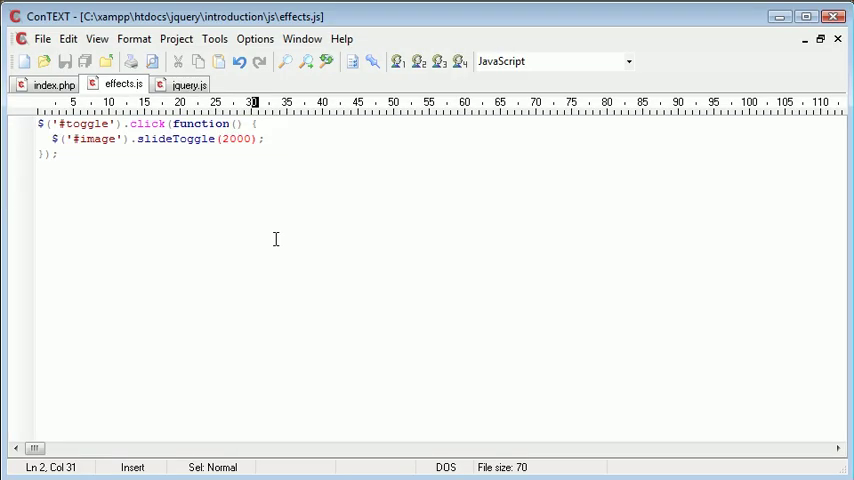
Add 'linear' easing as slideToggle's second argument after 2000.
text(, 'line')
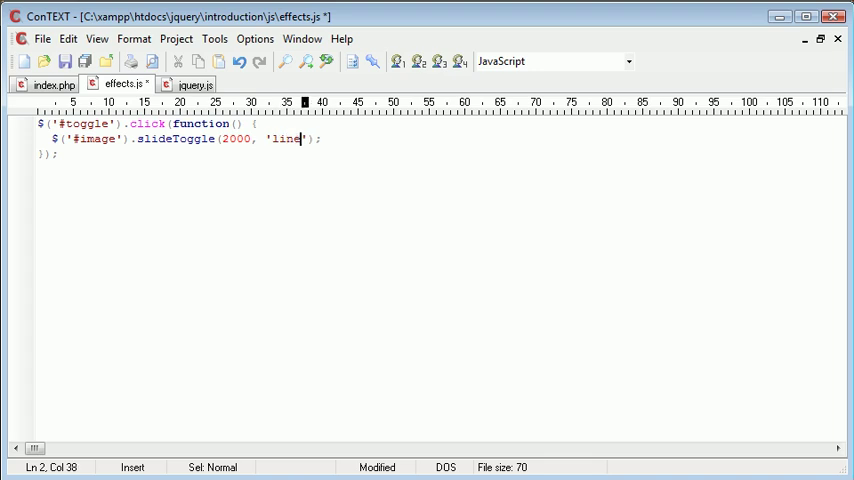
text(ar)
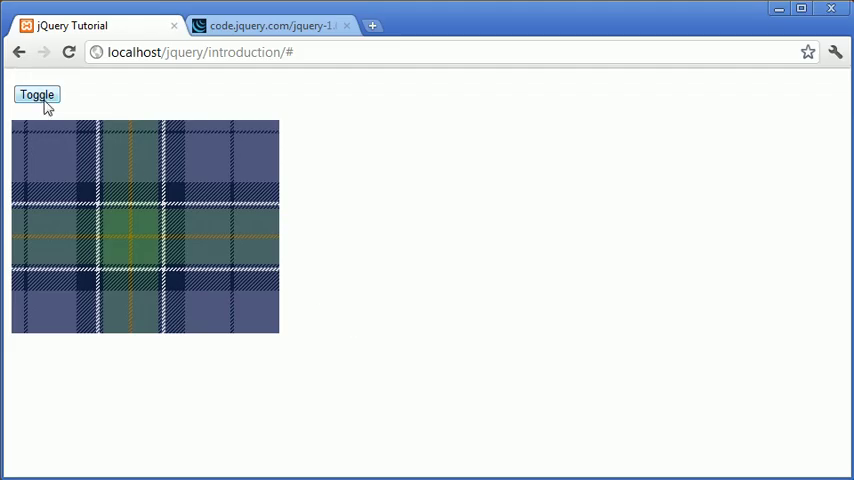
Run the Toggle so the image slides with linear easing, toggling again mid-slide.
click(36, 94)
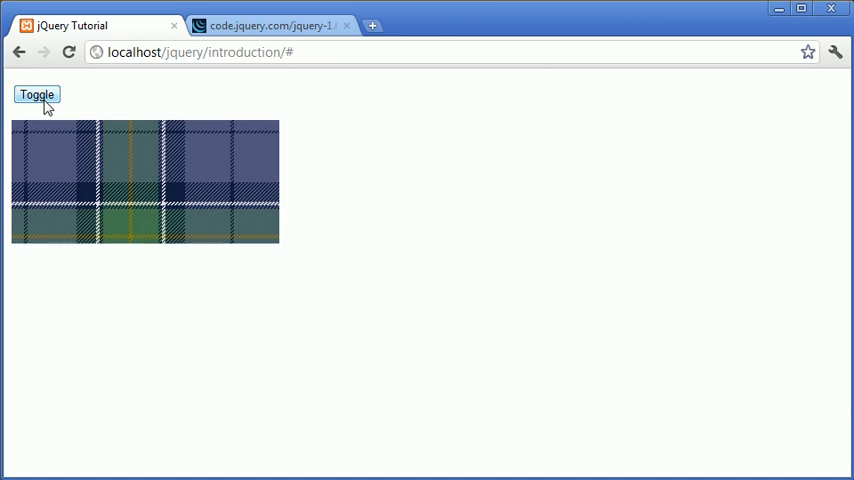
click(36, 94)
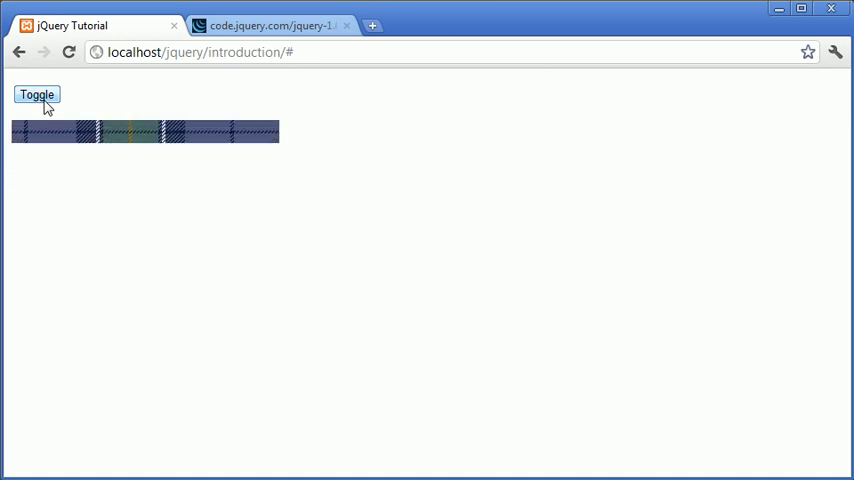
click(36, 94)
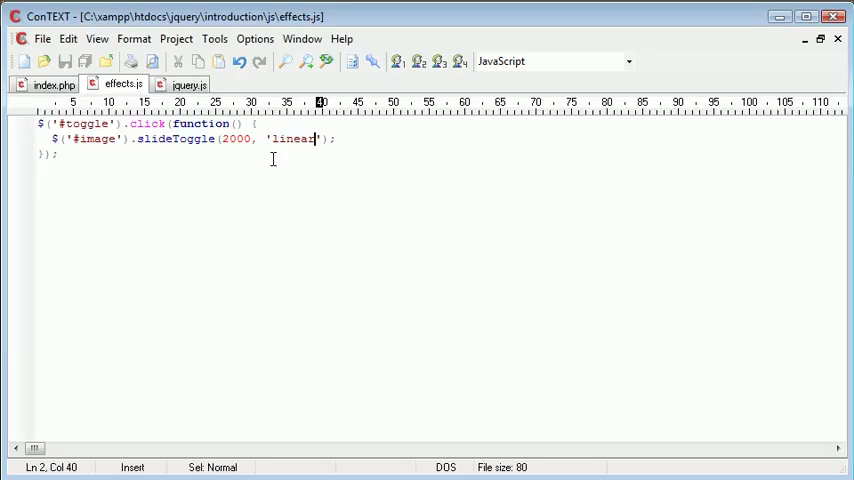
double_click(290, 138)
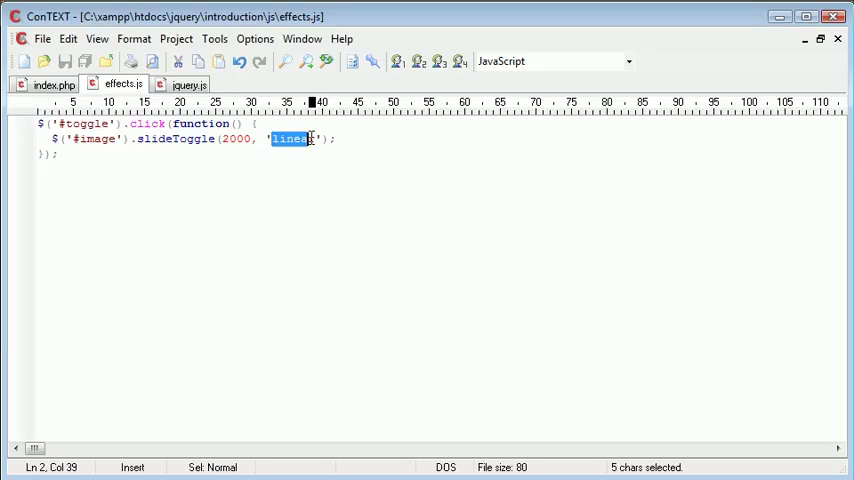
key(Delete)
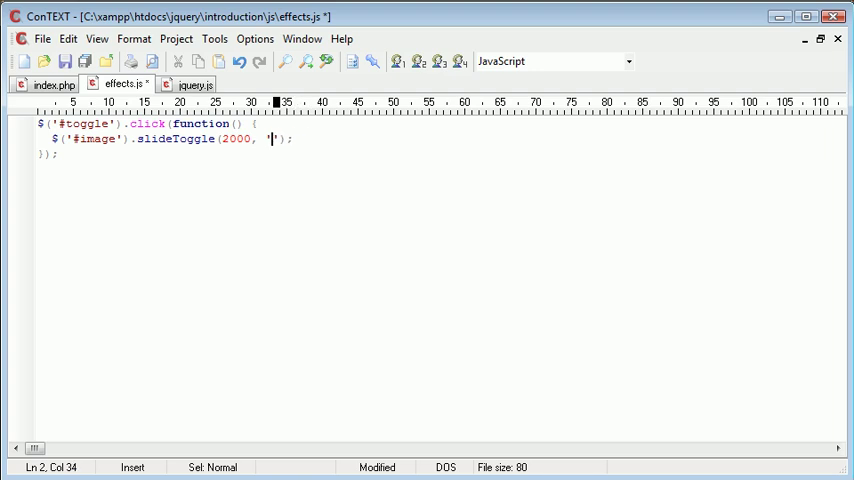
text(linear)
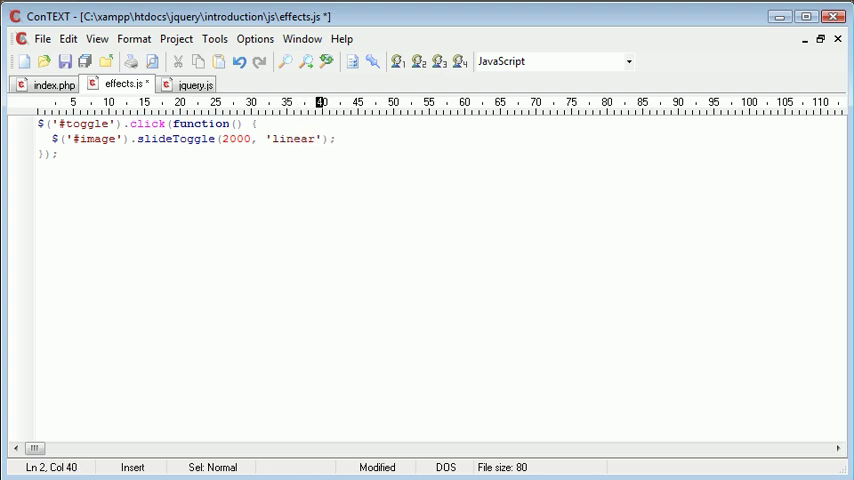
key(Right)
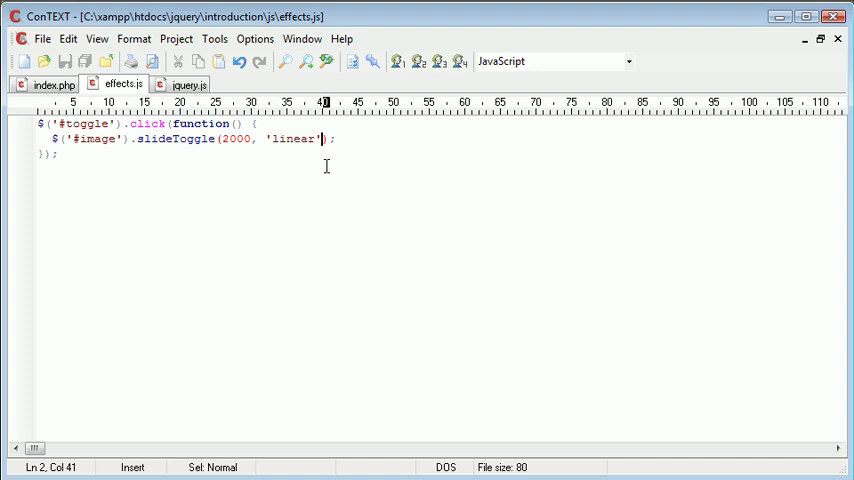
mouse_move(364, 144)
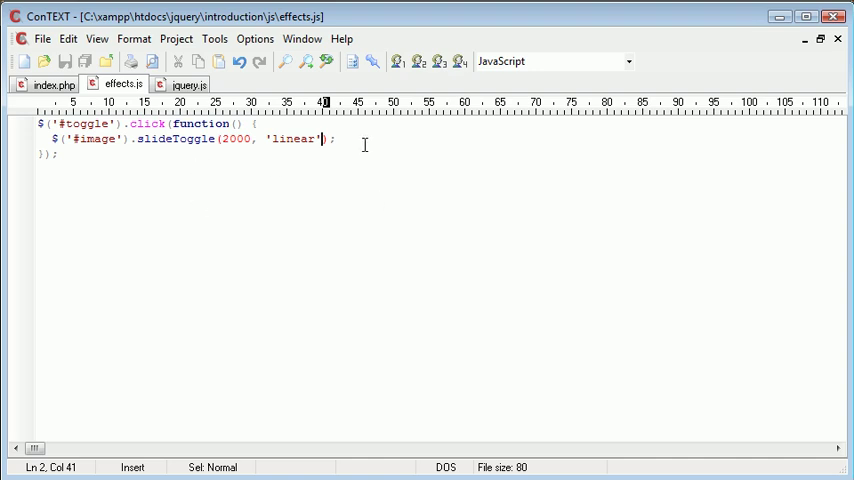